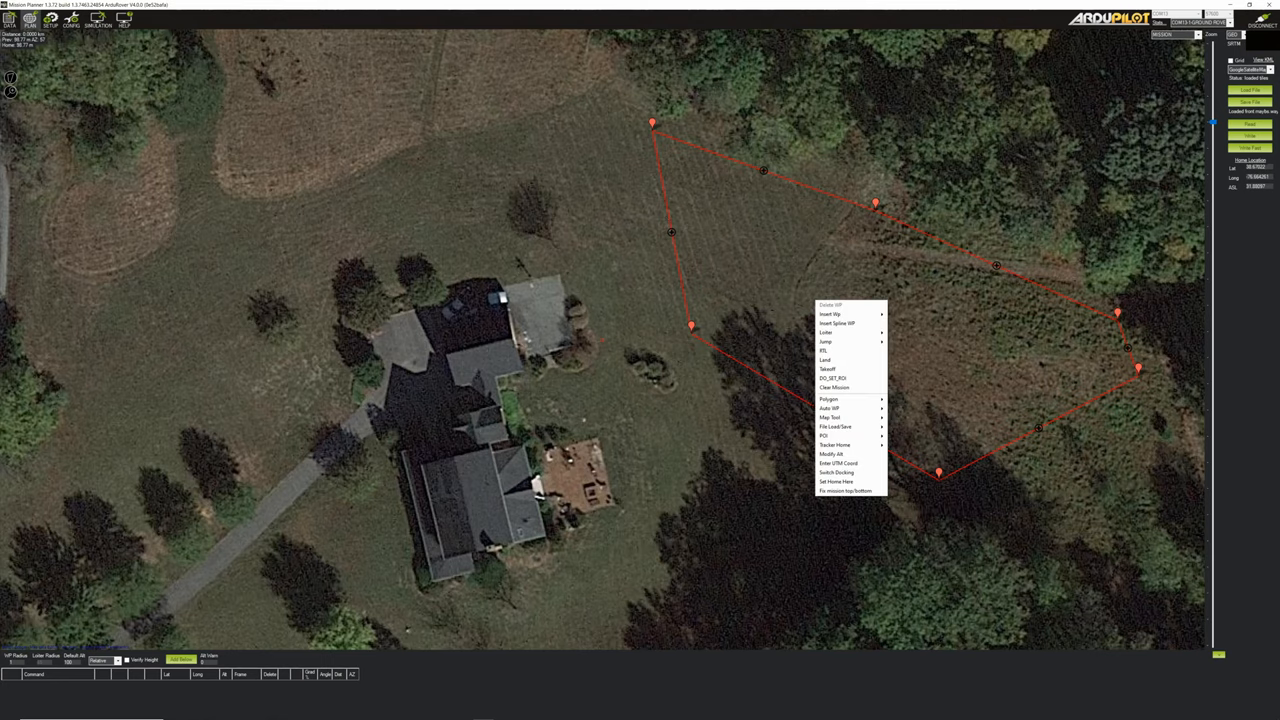
- Open the SimpleGrid auto-waypoint tool for the five-point field polygon
click(829, 408)
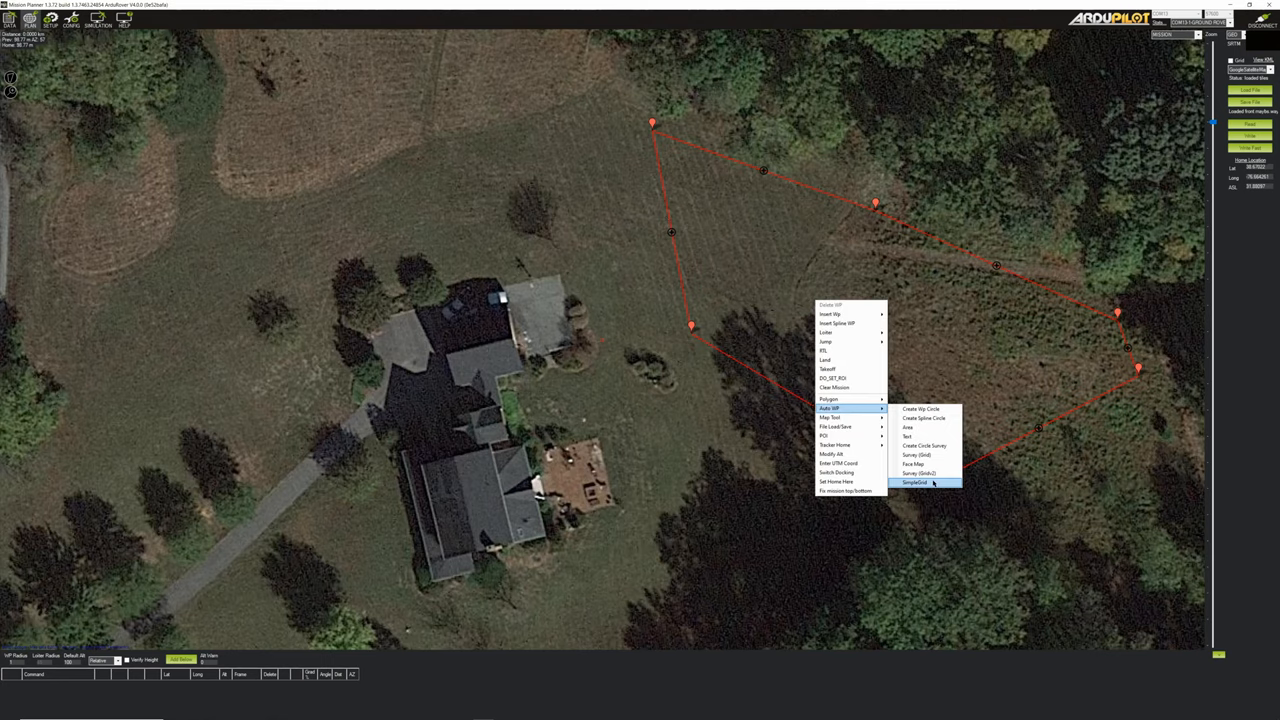
click(913, 482)
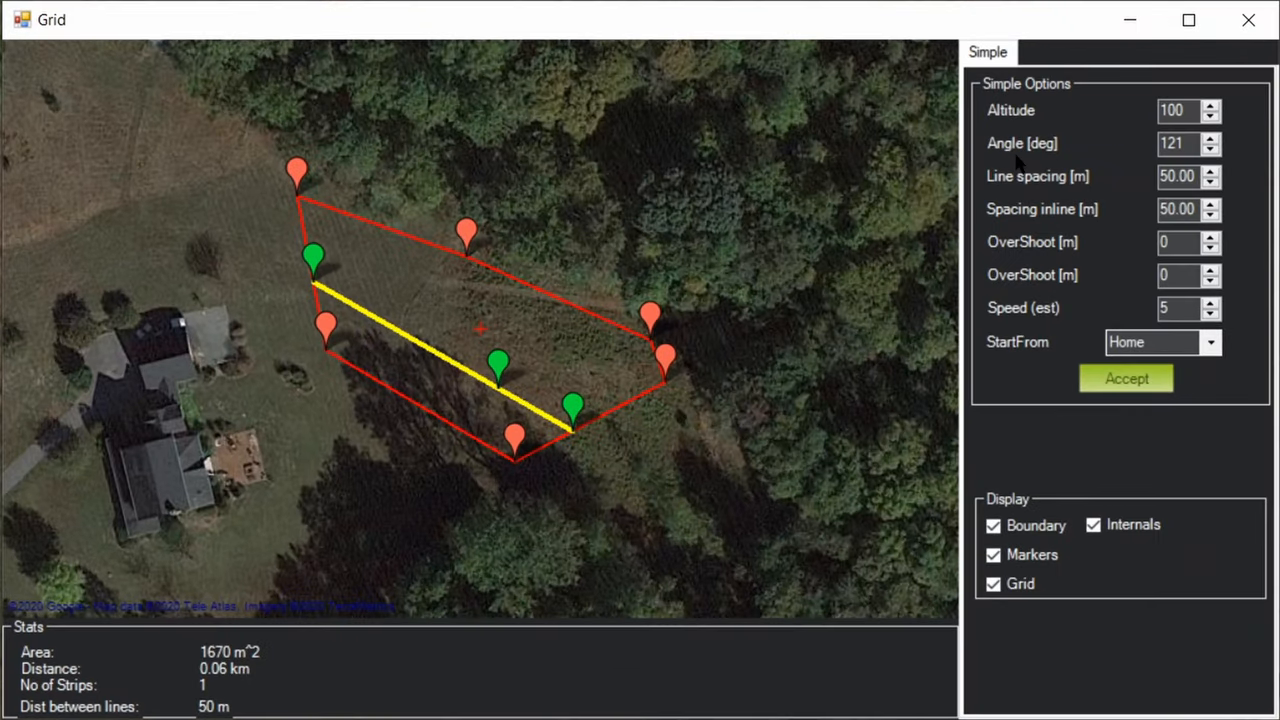
mouse_move(1040, 183)
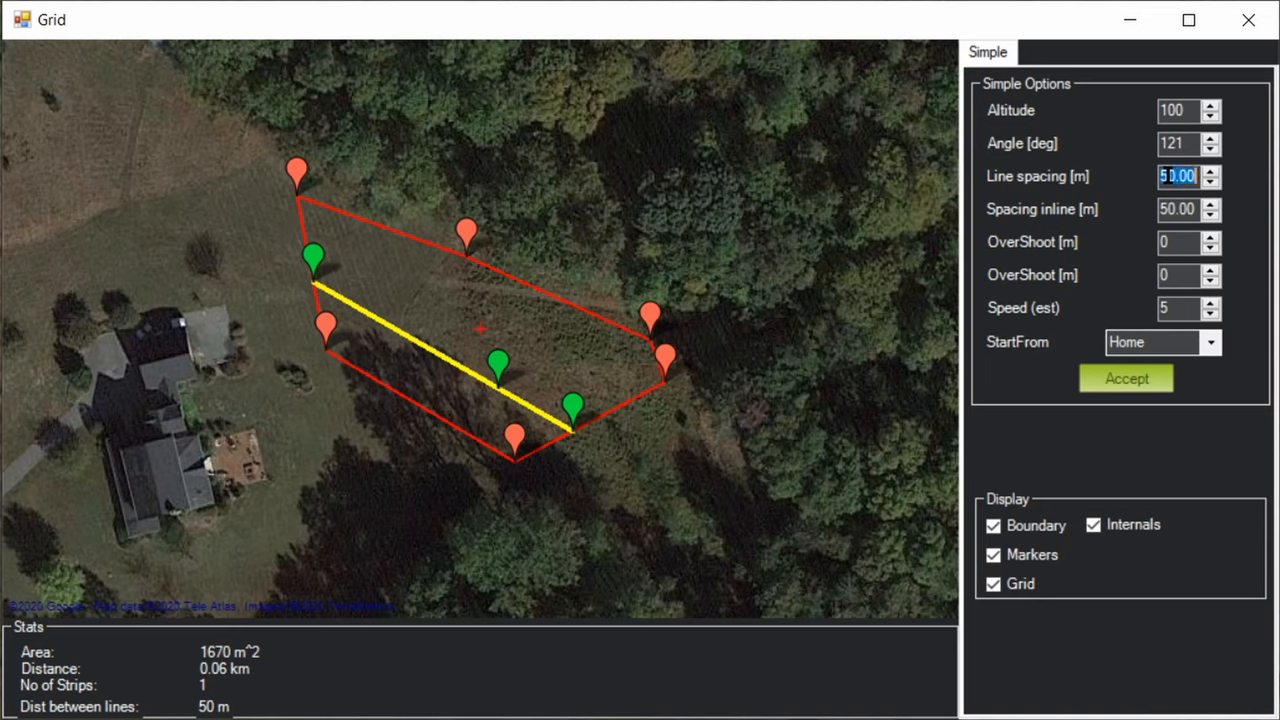
- Enter a 0.7 m line spacing for the survey grid
text(.7)
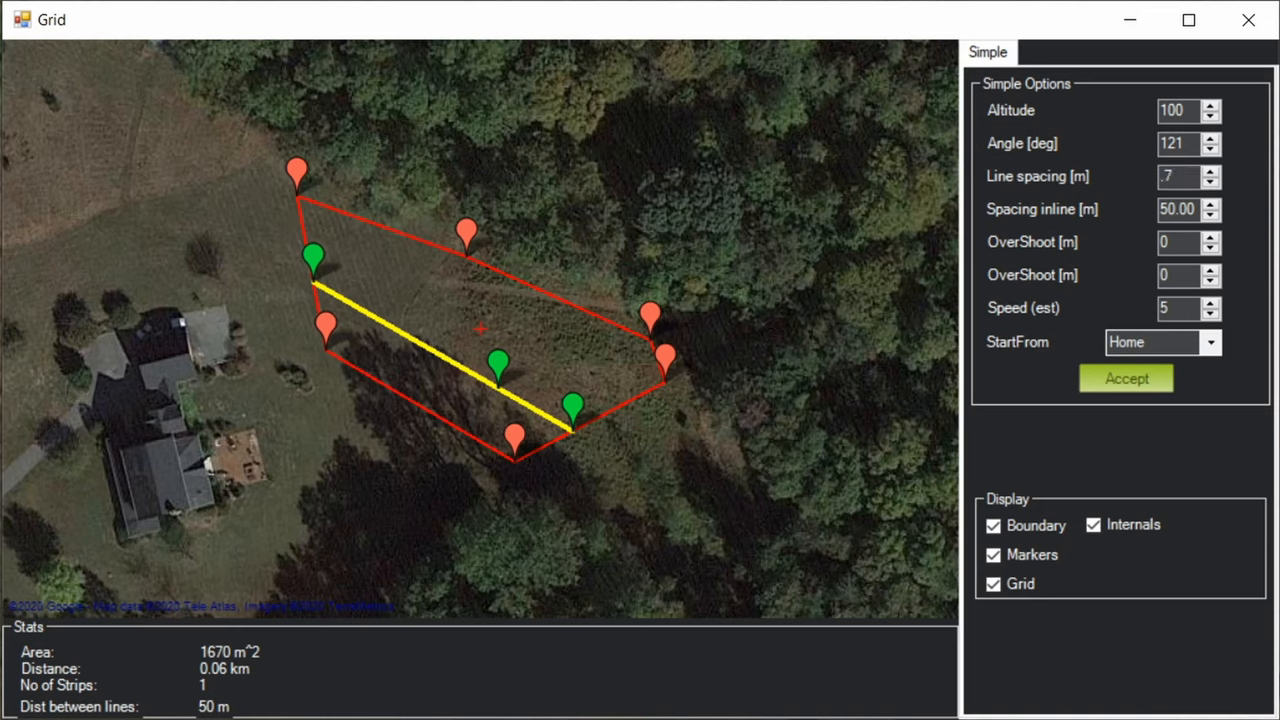
click(1180, 176)
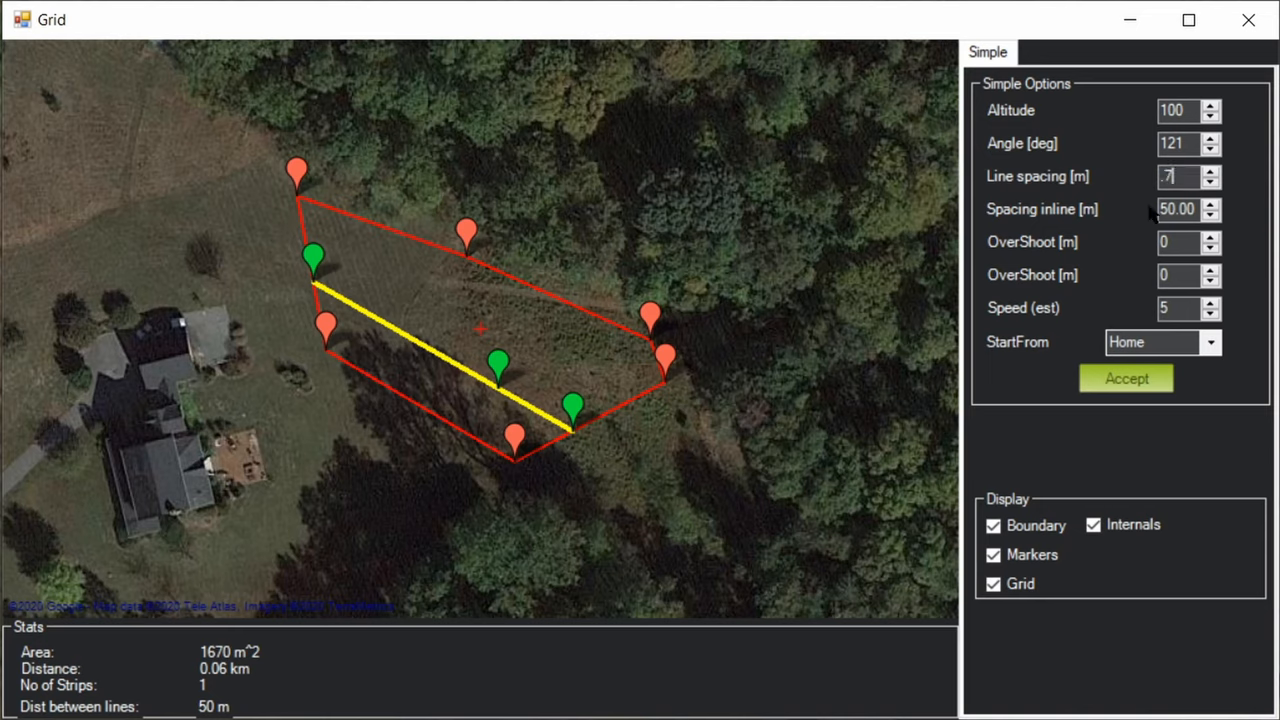
mouse_move(1110, 230)
text(20)
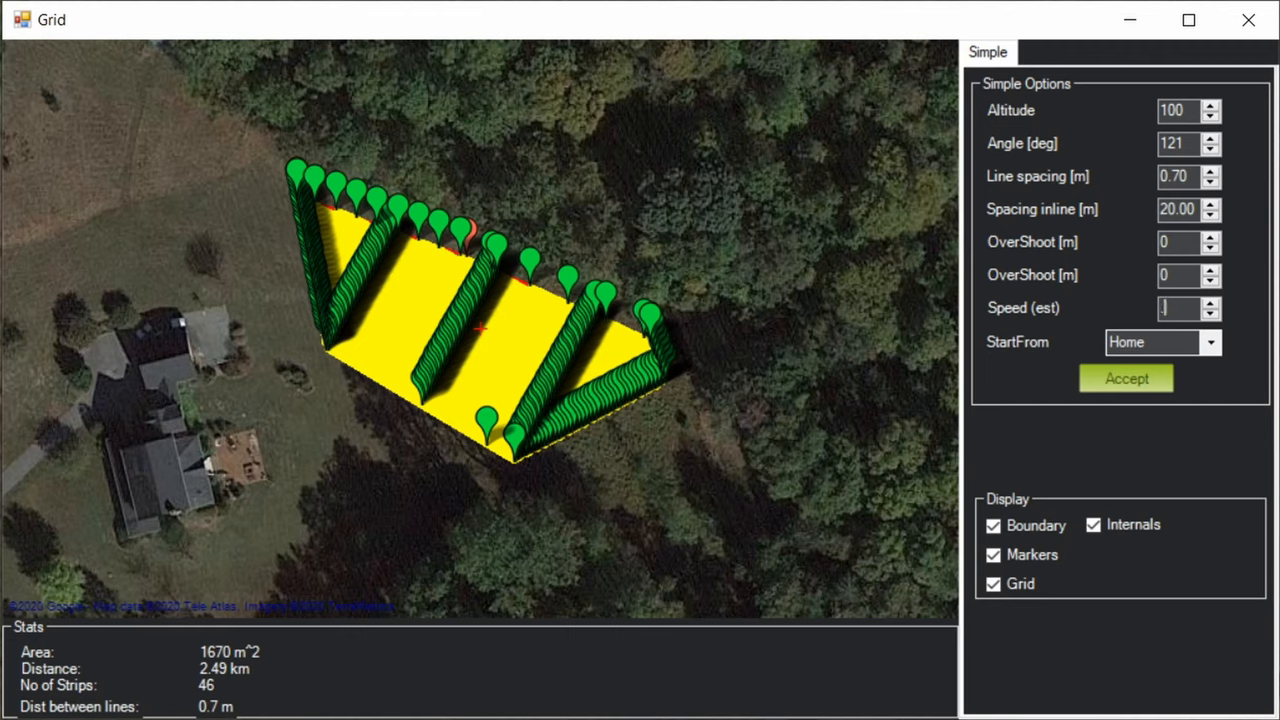
- Set the strip angle to 81° for 78 strips and accept the grid as waypoints
click(1211, 148)
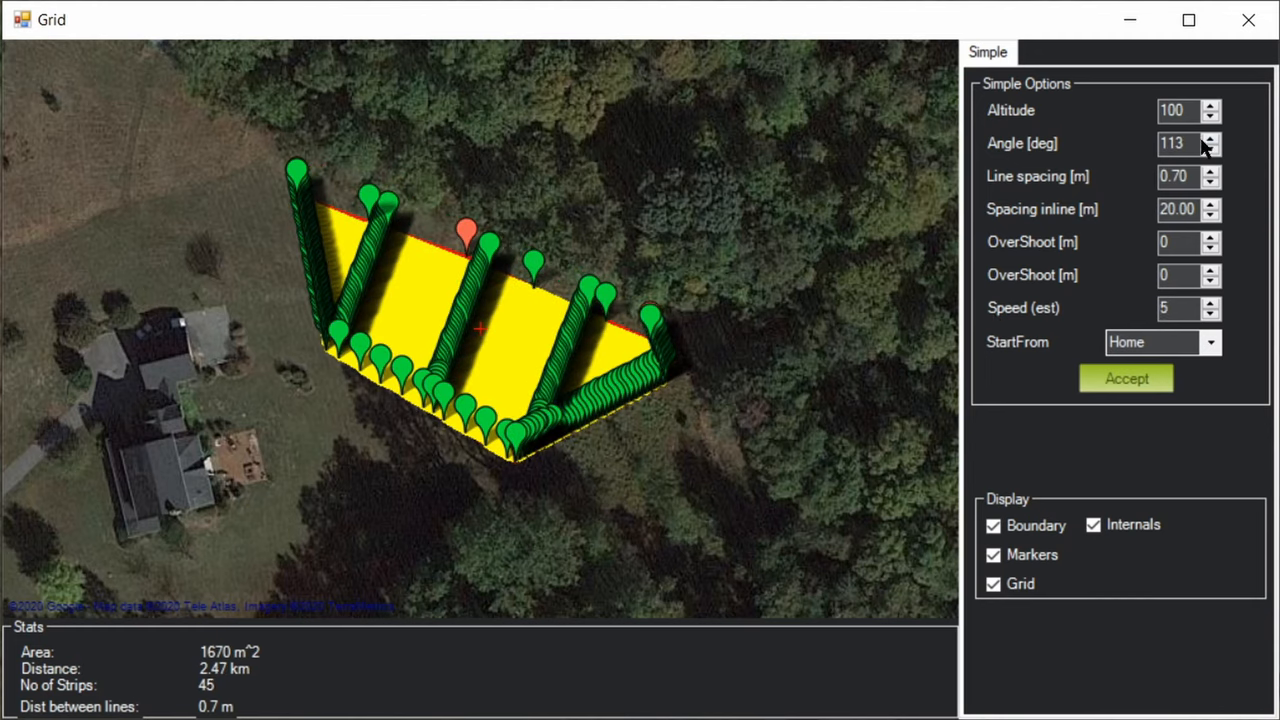
click(1211, 138)
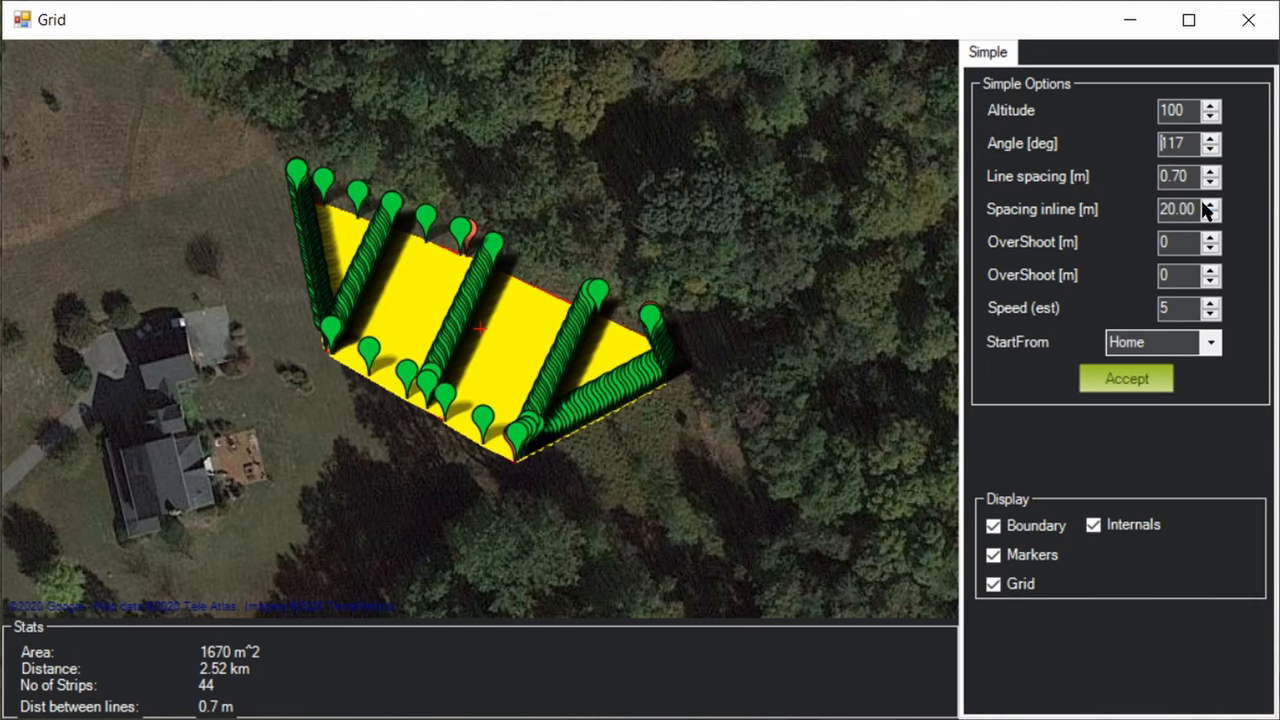
click(1211, 148)
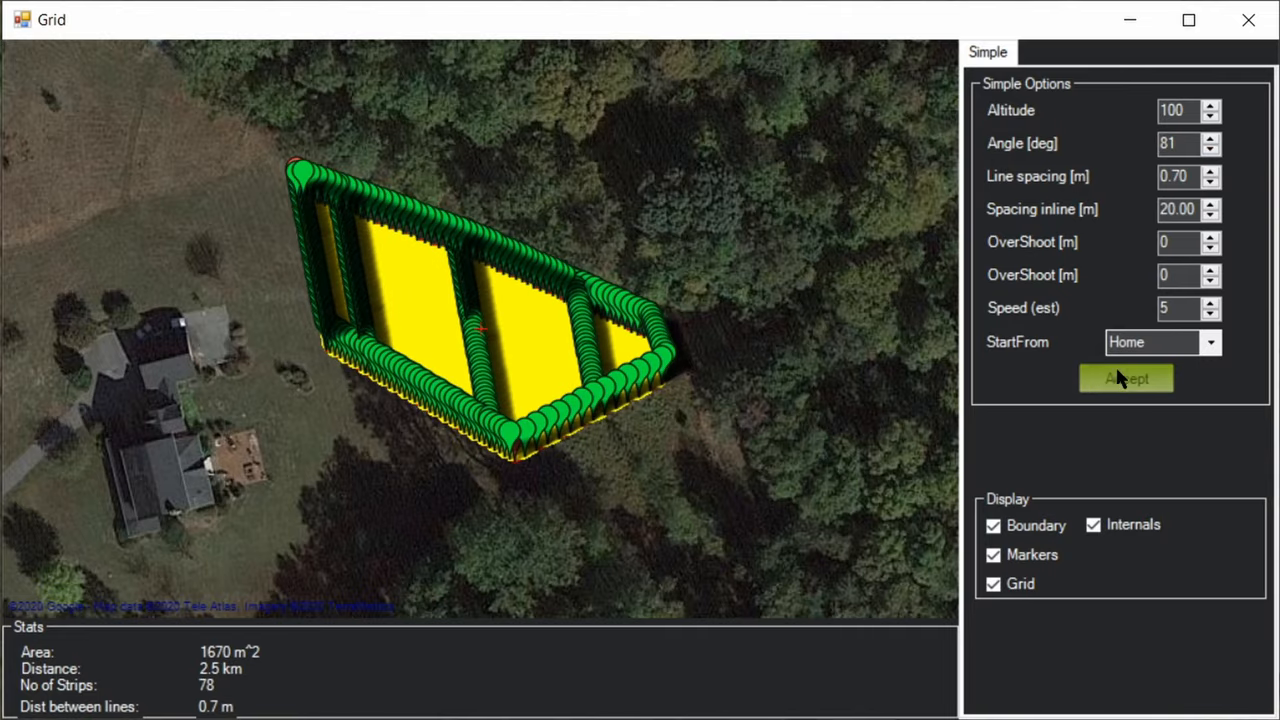
click(1126, 378)
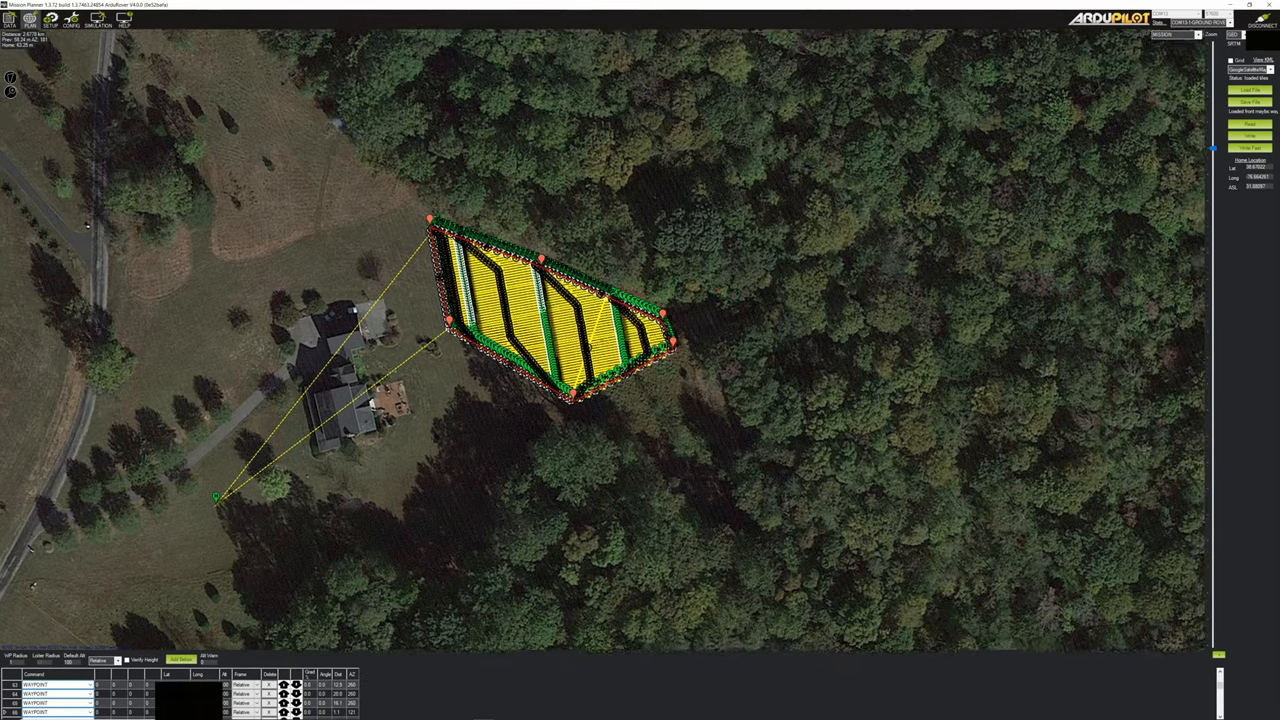
- Go to the SETUP pages showing servo outputs 1 and 2 as right and left throttle
click(90, 30)
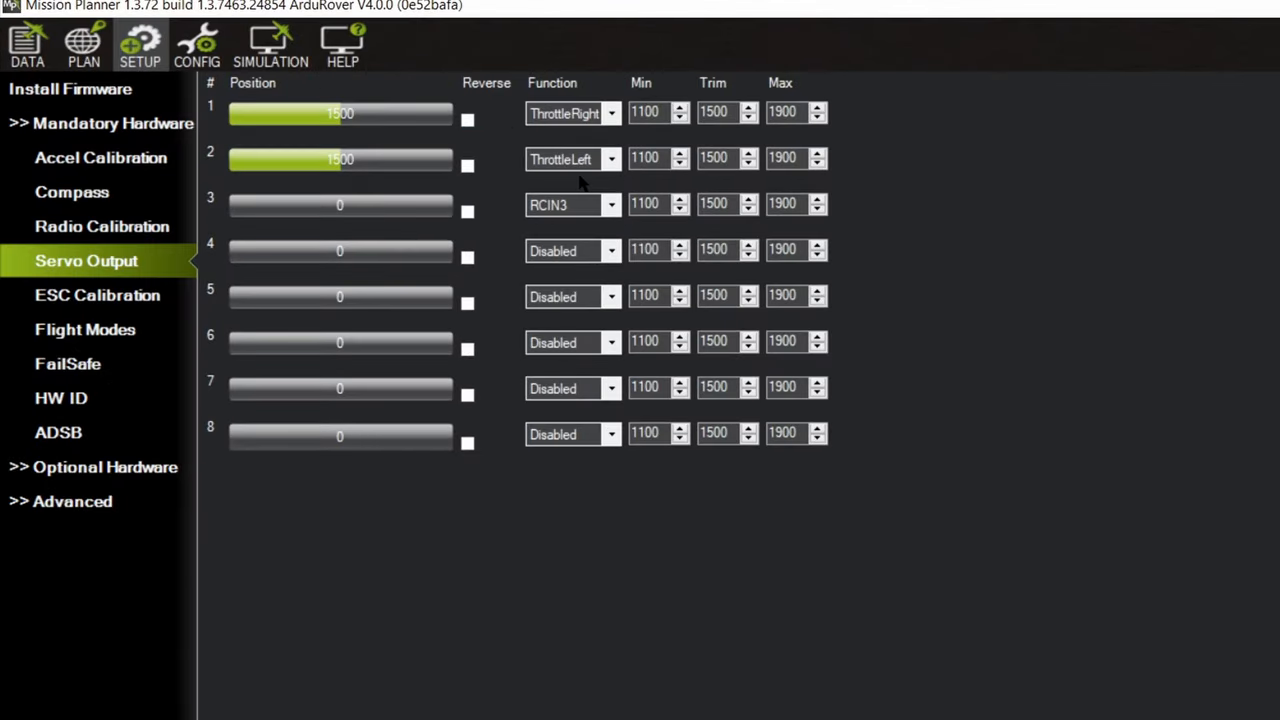
mouse_move(419, 191)
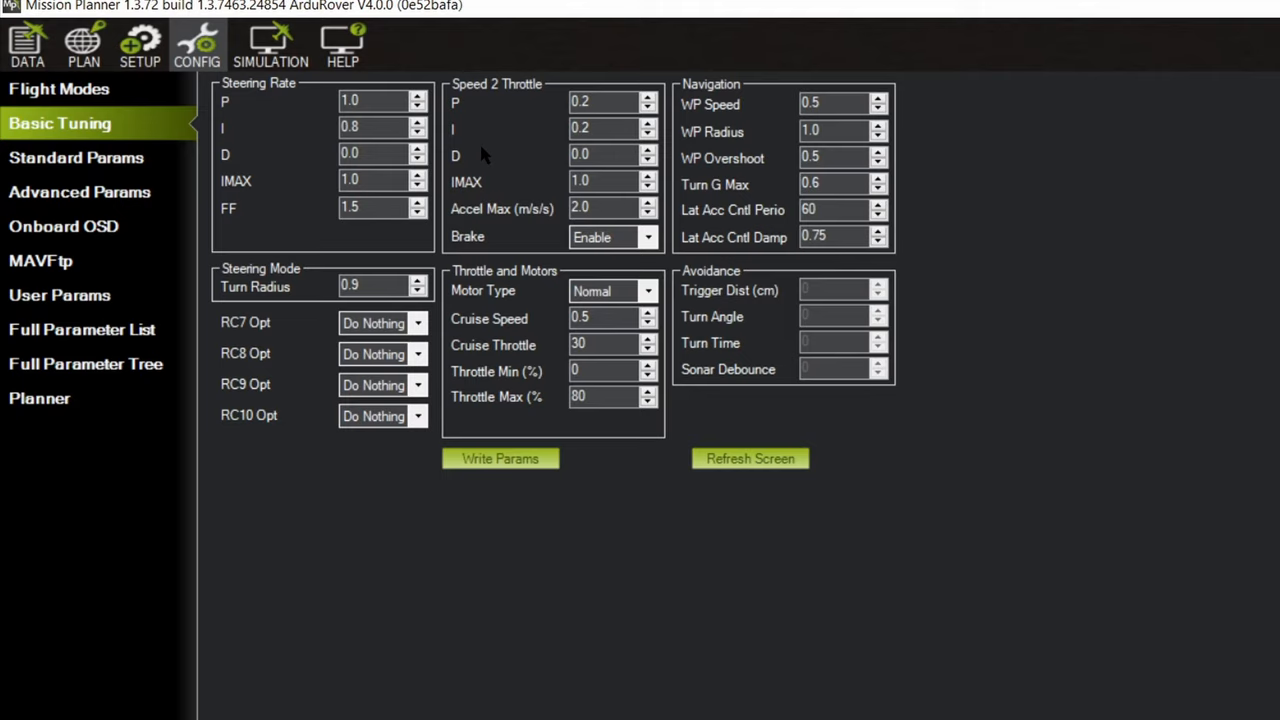
mouse_move(519, 166)
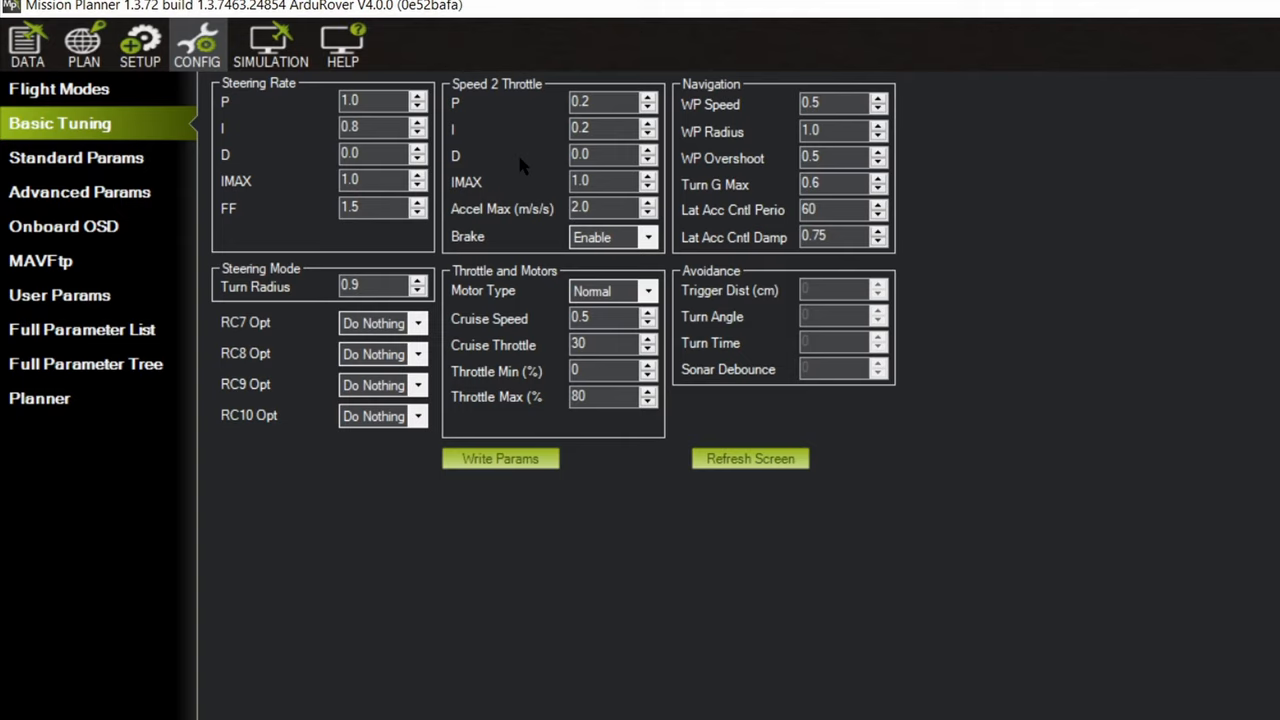
mouse_move(1128, 512)
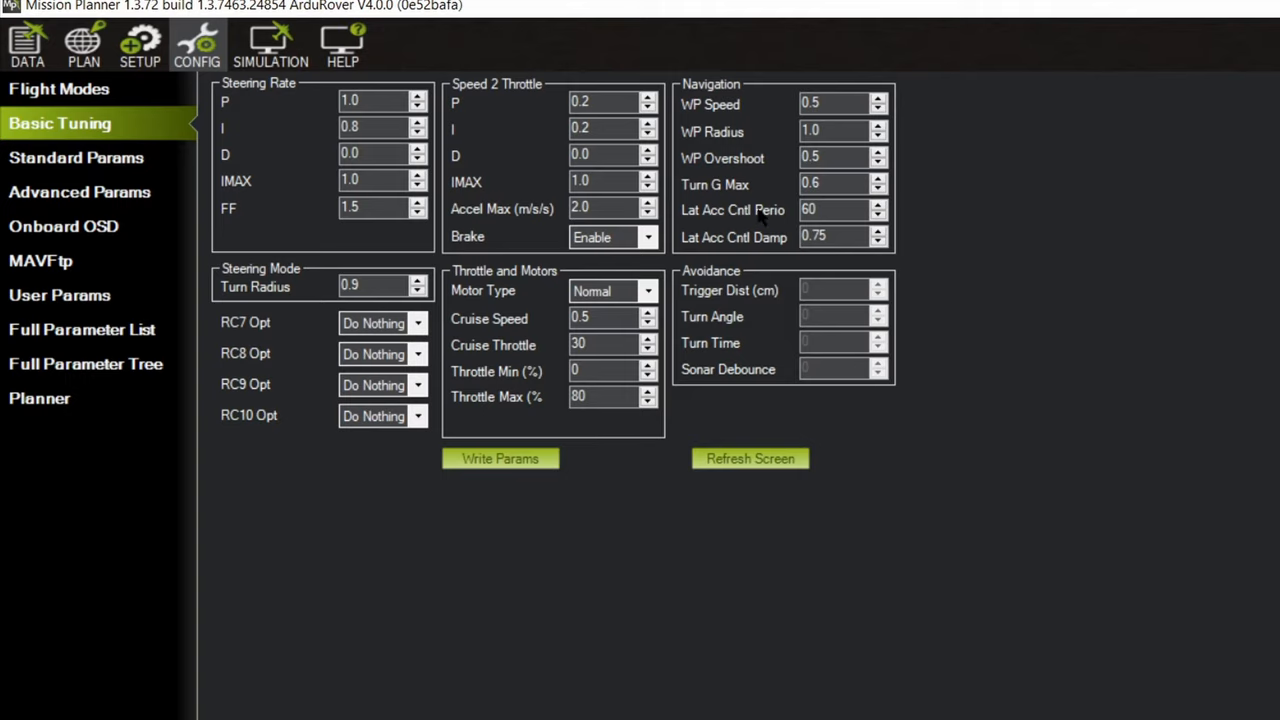
mouse_move(755, 210)
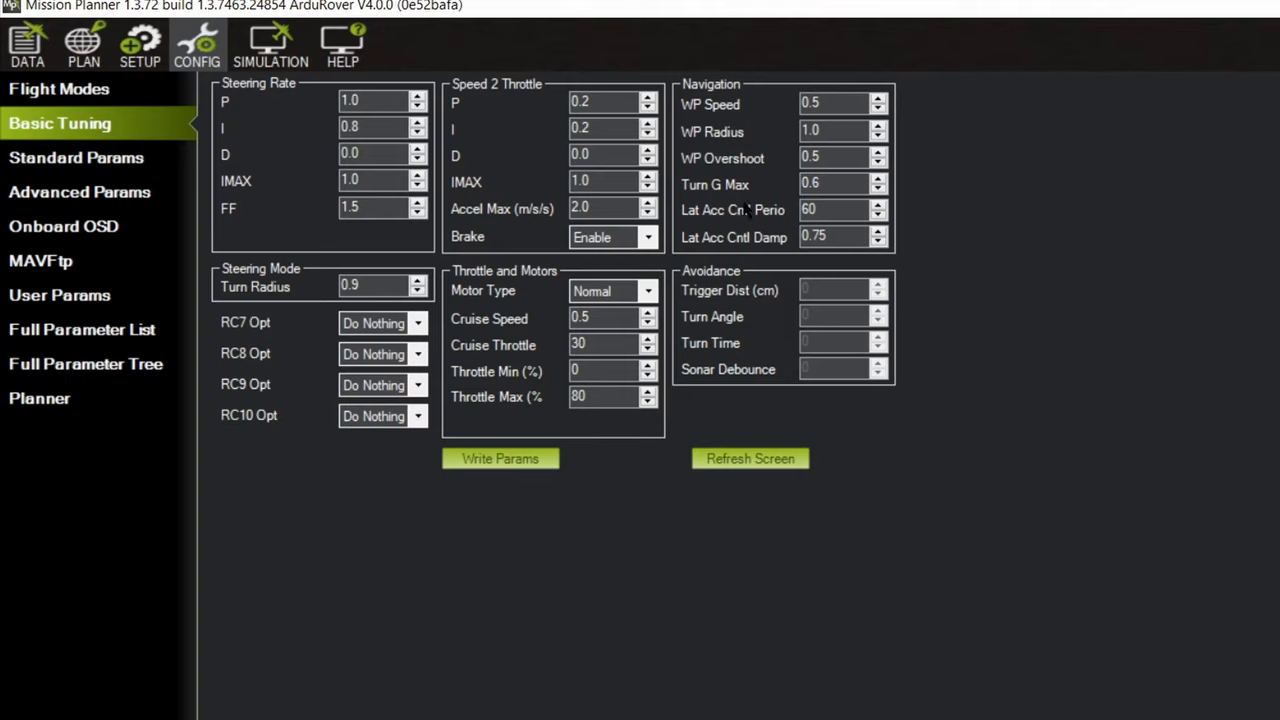
mouse_move(1107, 645)
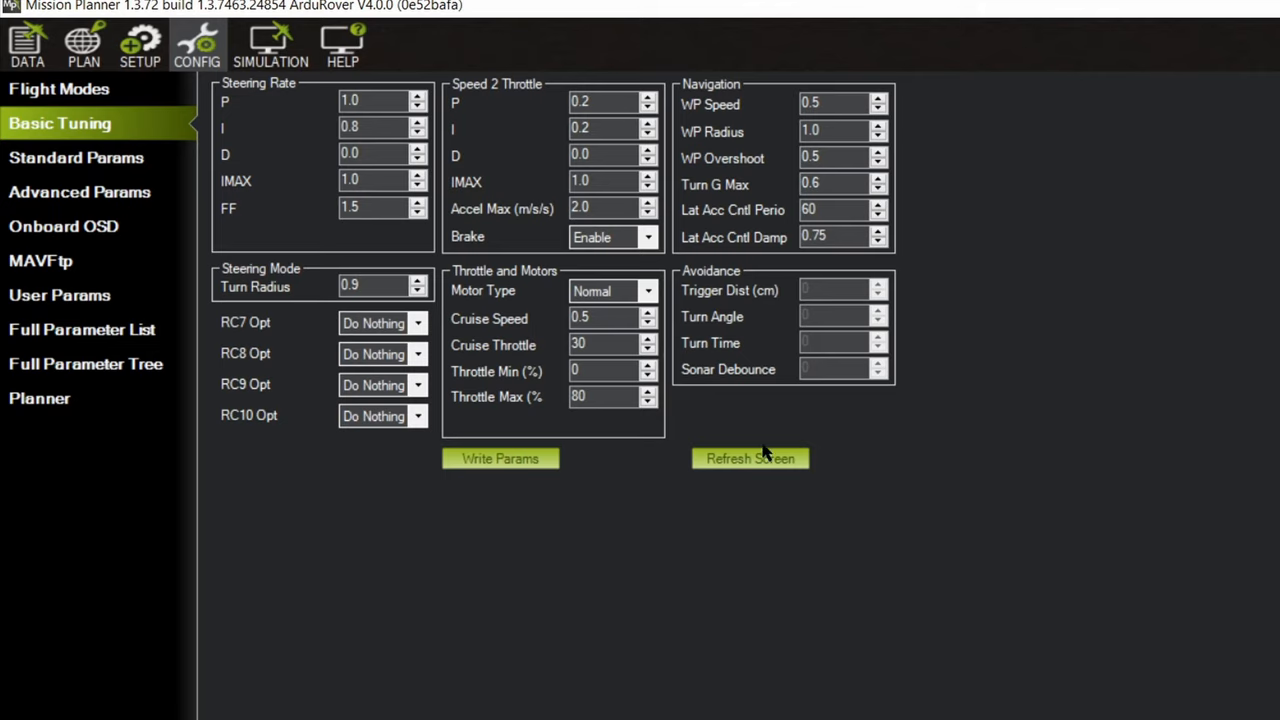
mouse_move(676, 400)
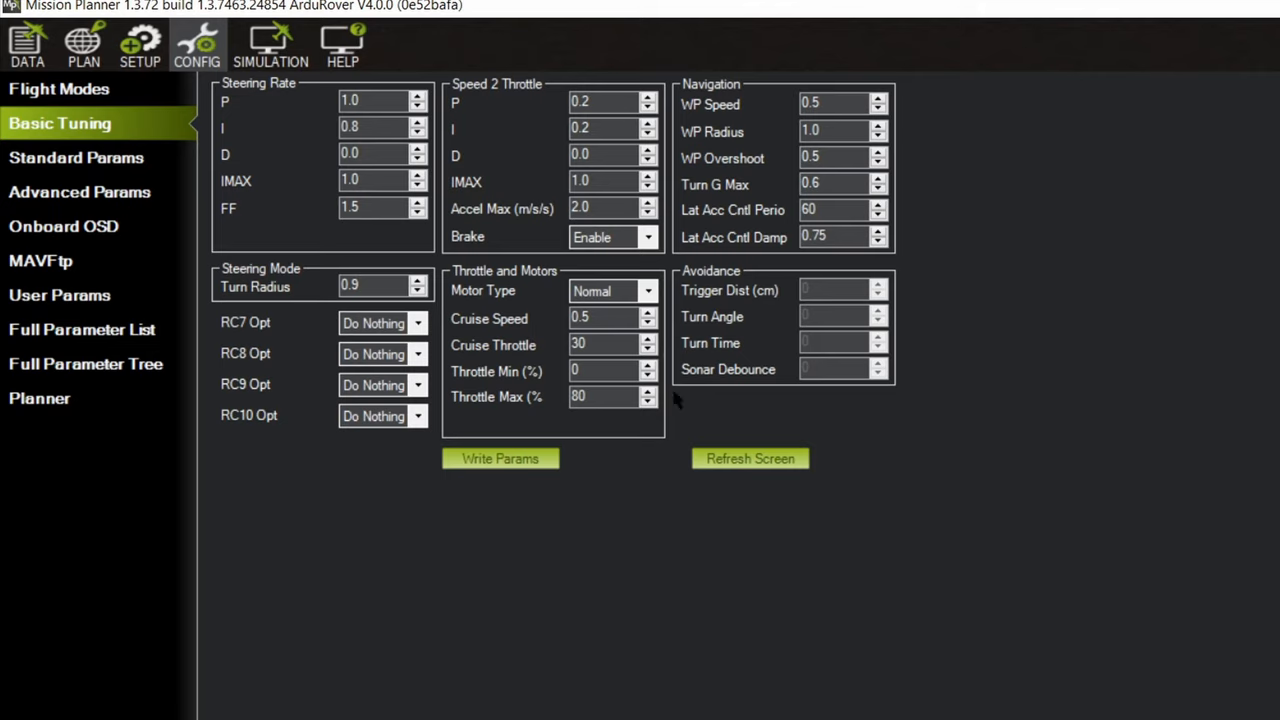